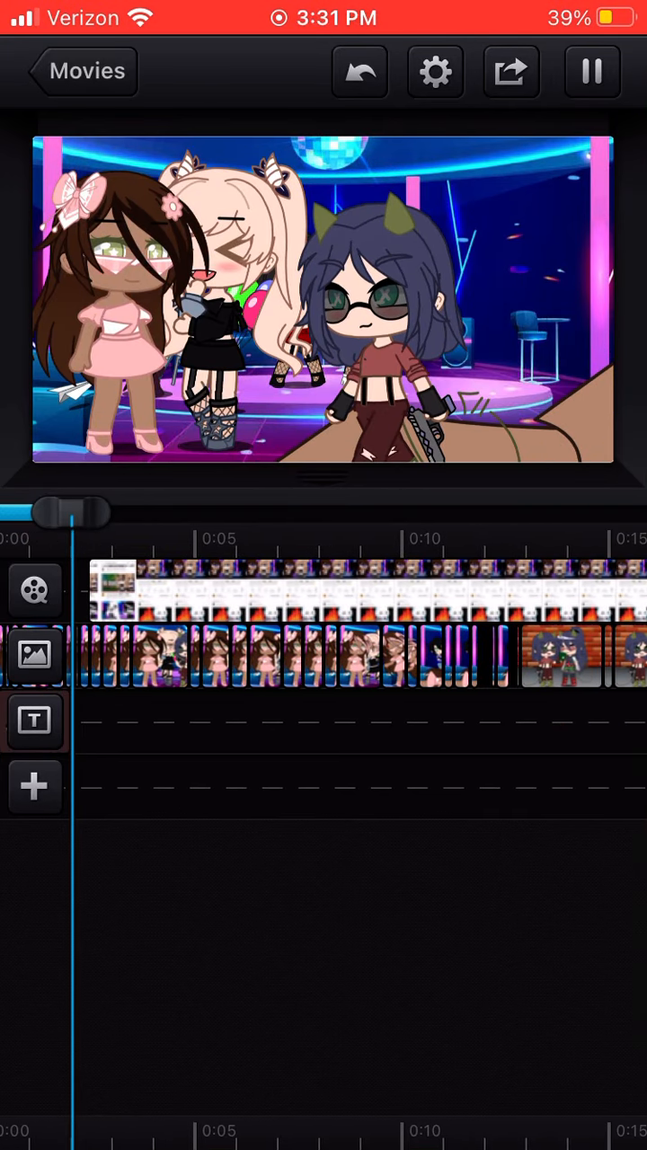
scroll("right", 3)
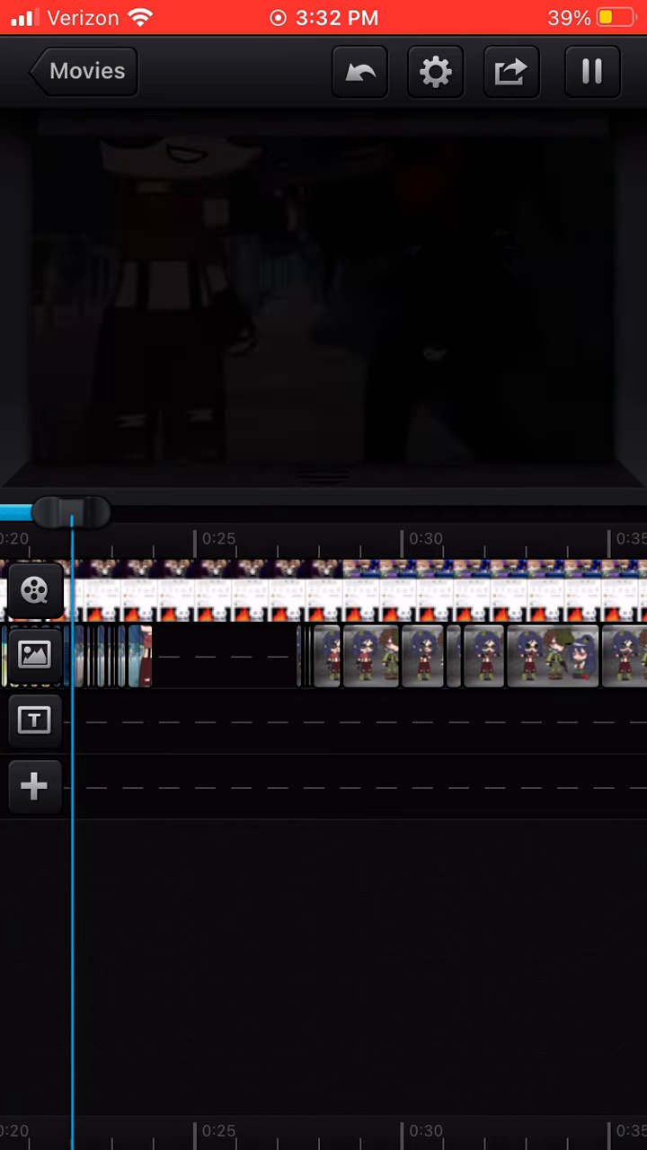
scroll("left", 3)
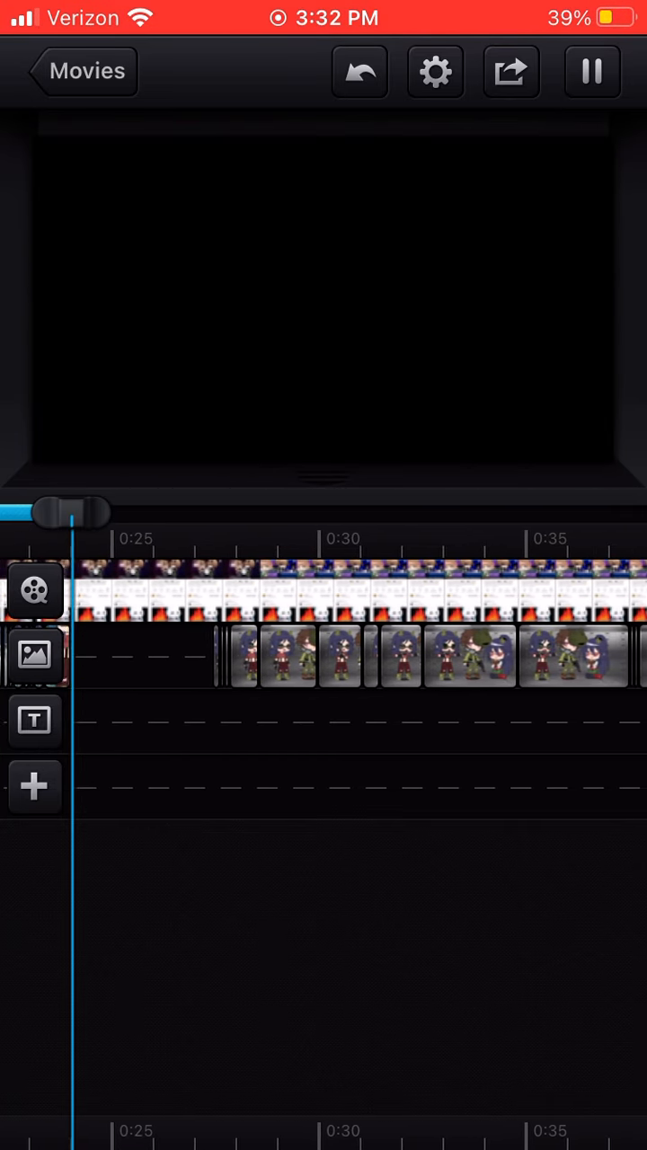